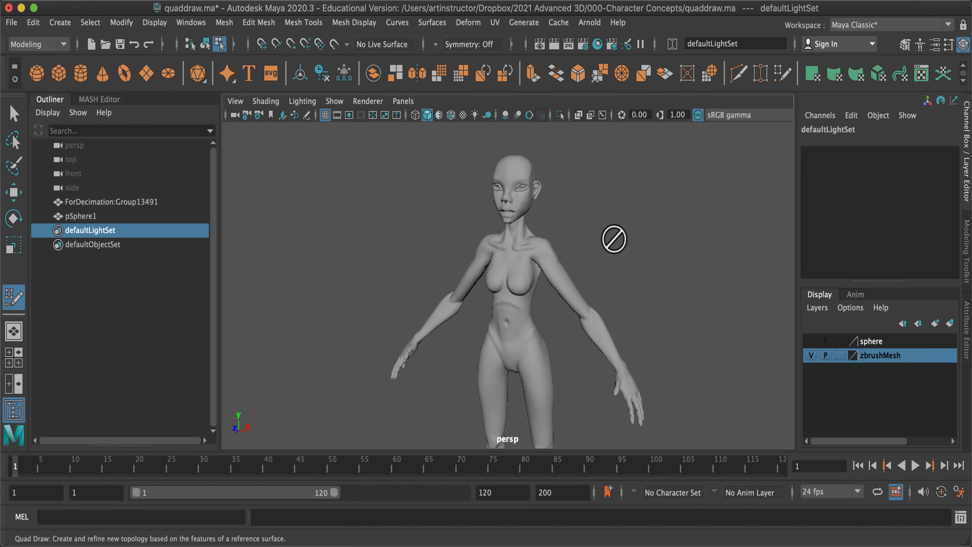
{"action": "mouse_move", "coordinate": [603, 247]}
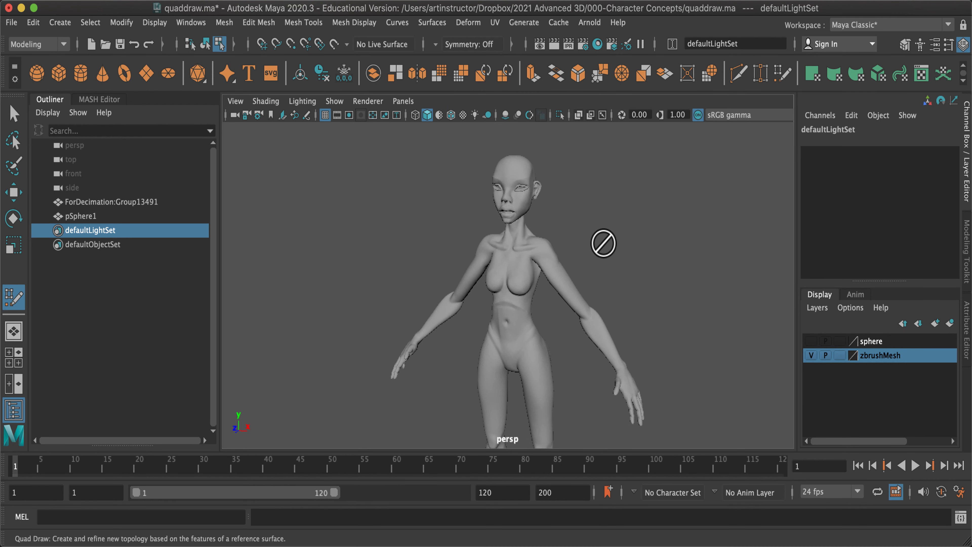
{"action": "mouse_move", "coordinate": [509, 180]}
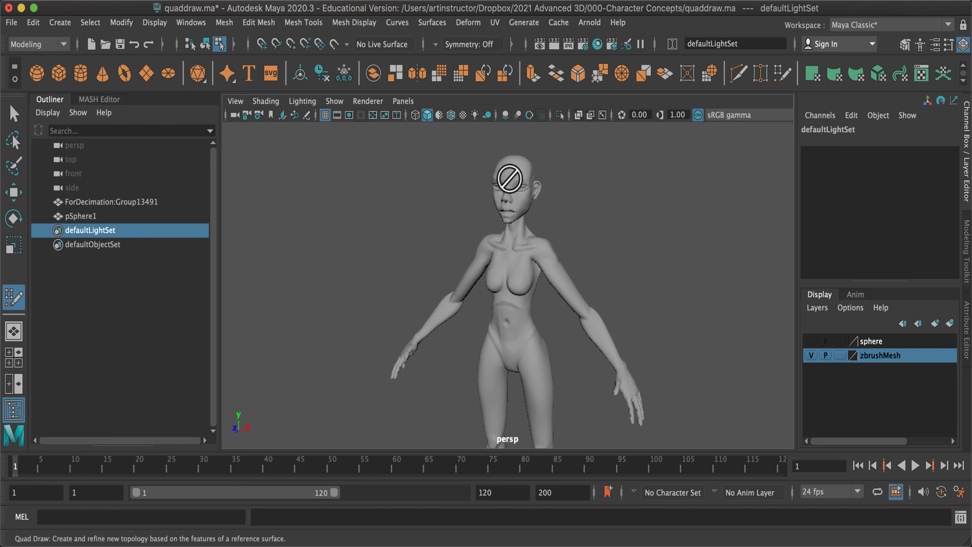
{"action": "mouse_move", "coordinate": [530, 180]}
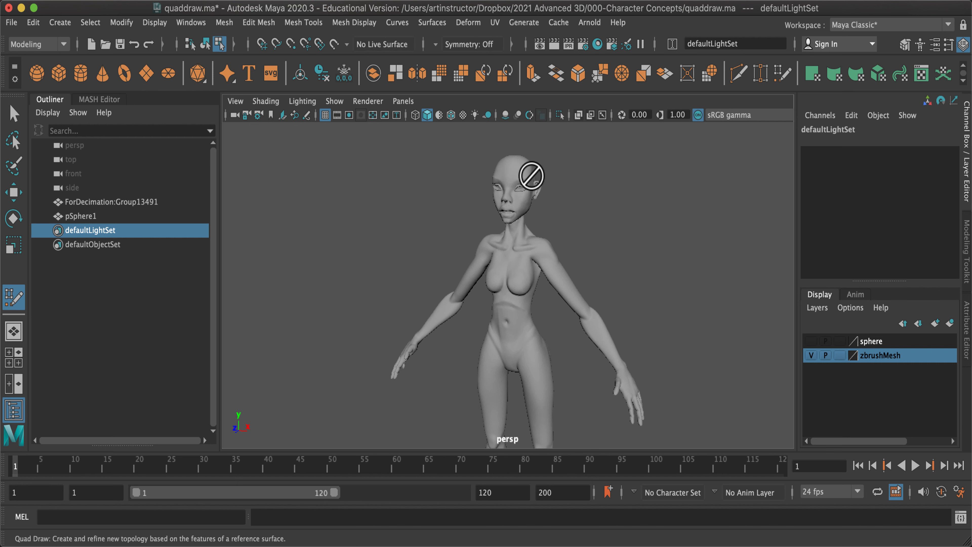
{"action": "mouse_move", "coordinate": [513, 279]}
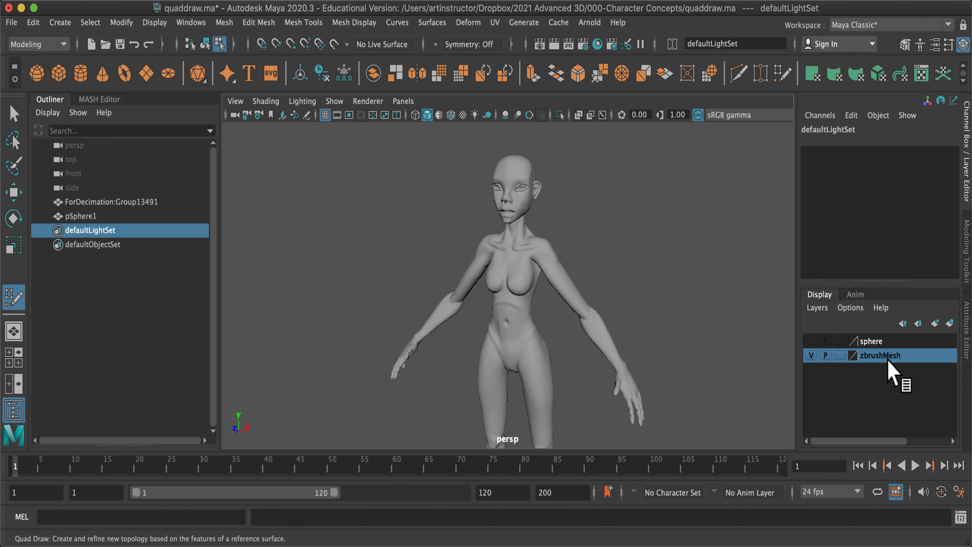
{"action": "mouse_move", "coordinate": [811, 355]}
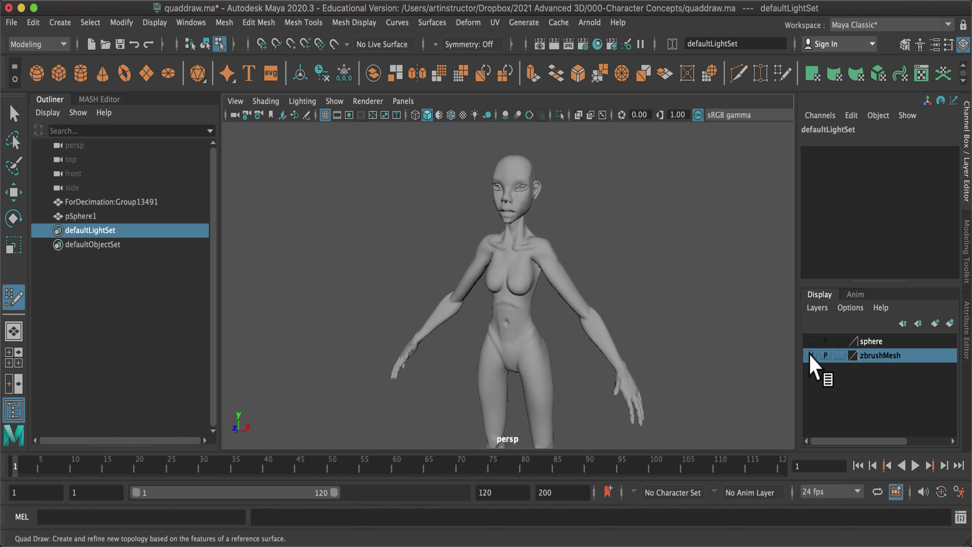
Hide the zbrushMesh layer and activate Quad Draw from the Modeling Toolkit.
{"action": "left_click", "coordinate": [811, 355]}
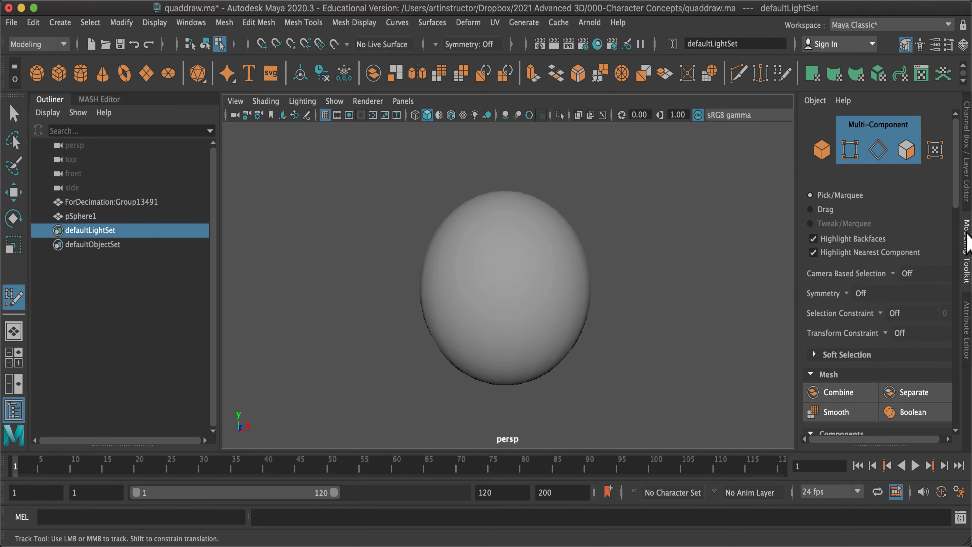
{"action": "mouse_move", "coordinate": [951, 181]}
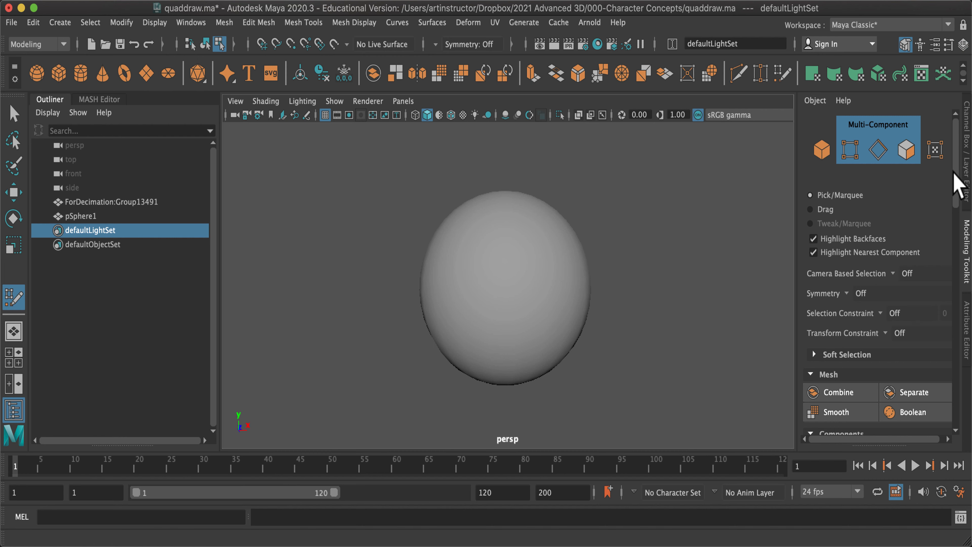
{"action": "left_click", "coordinate": [919, 248]}
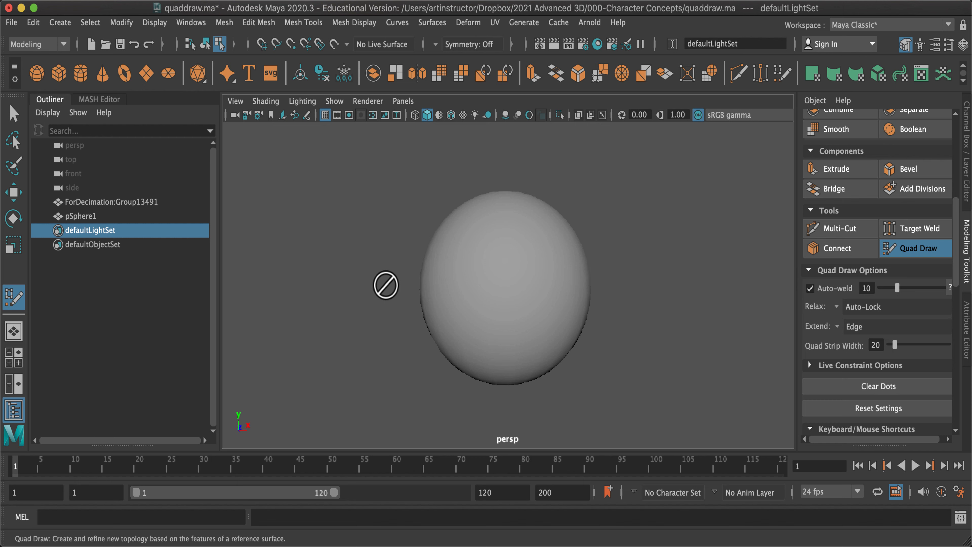
{"action": "mouse_move", "coordinate": [475, 255]}
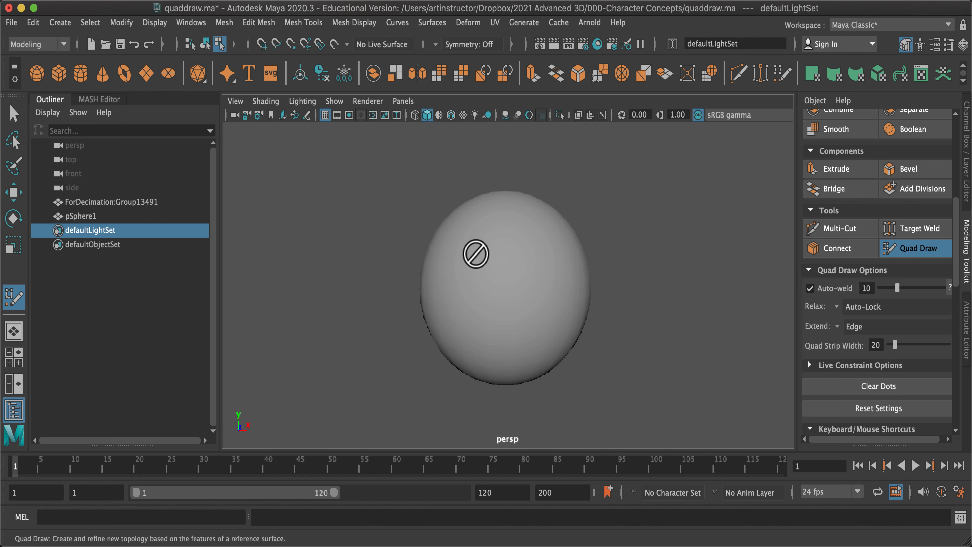
{"action": "mouse_move", "coordinate": [473, 249]}
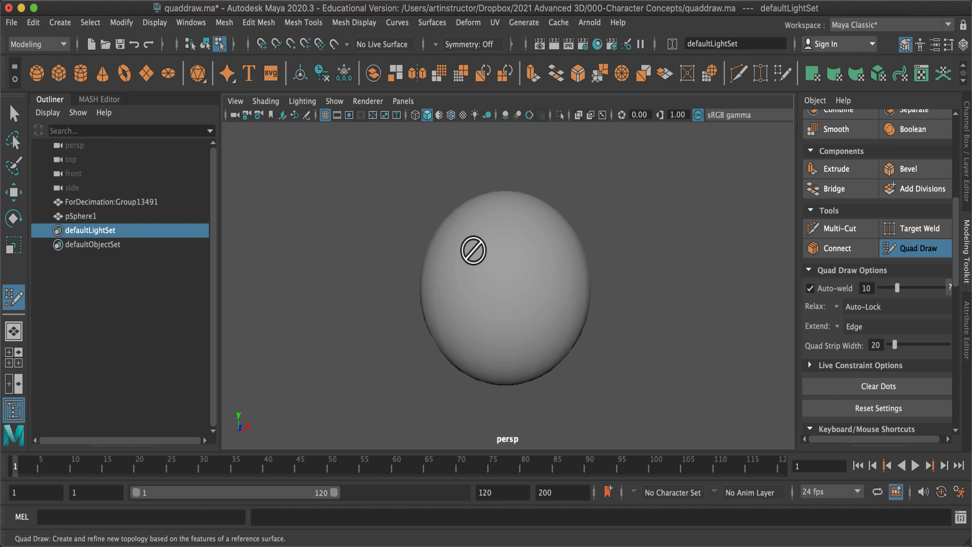
{"action": "mouse_move", "coordinate": [480, 254]}
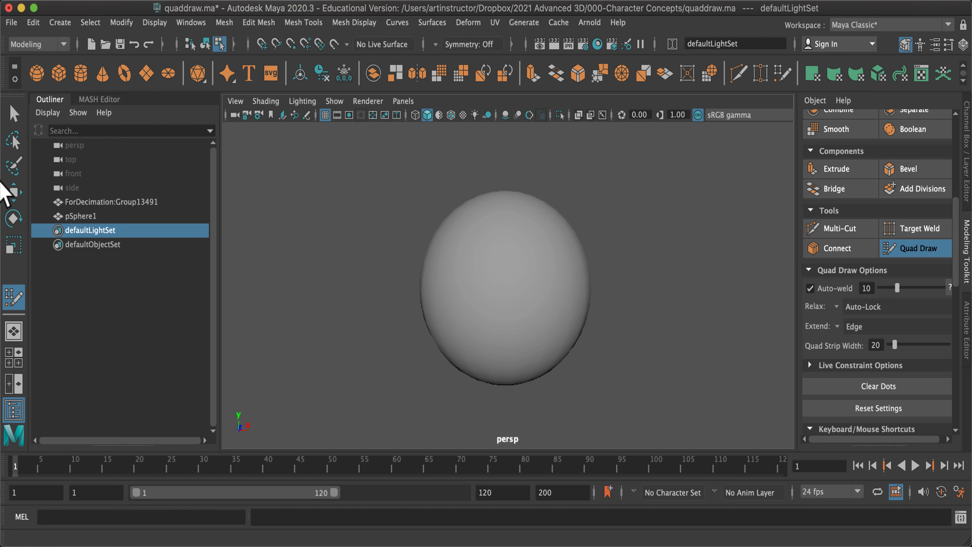
Select pSphere1 in the Outliner and make it the live surface.
{"action": "left_click", "coordinate": [80, 216]}
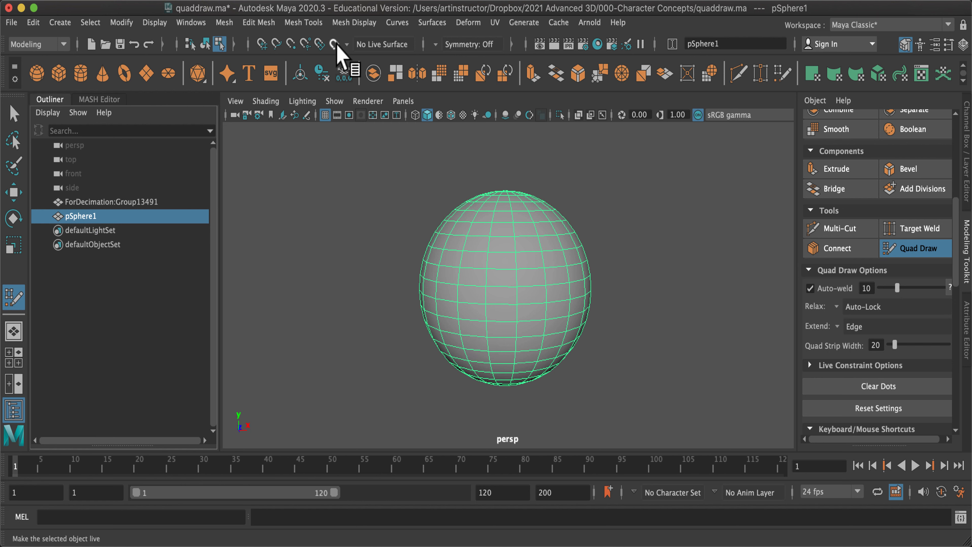
{"action": "left_click", "coordinate": [334, 44]}
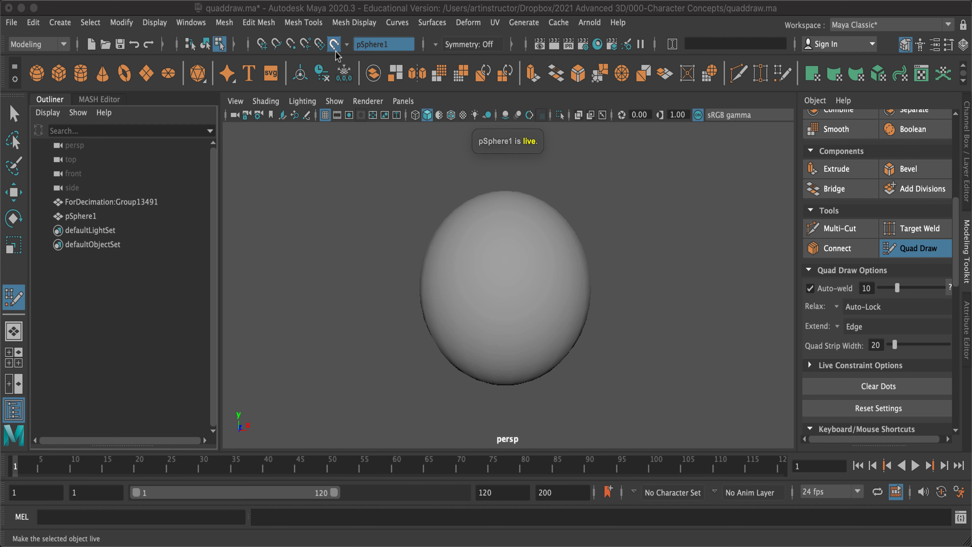
{"action": "mouse_move", "coordinate": [358, 60]}
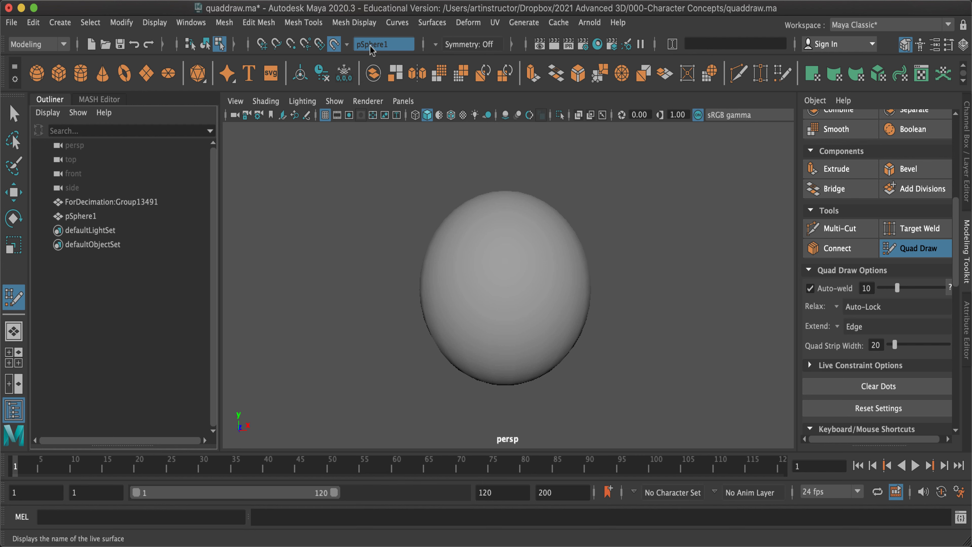
{"action": "mouse_move", "coordinate": [387, 49]}
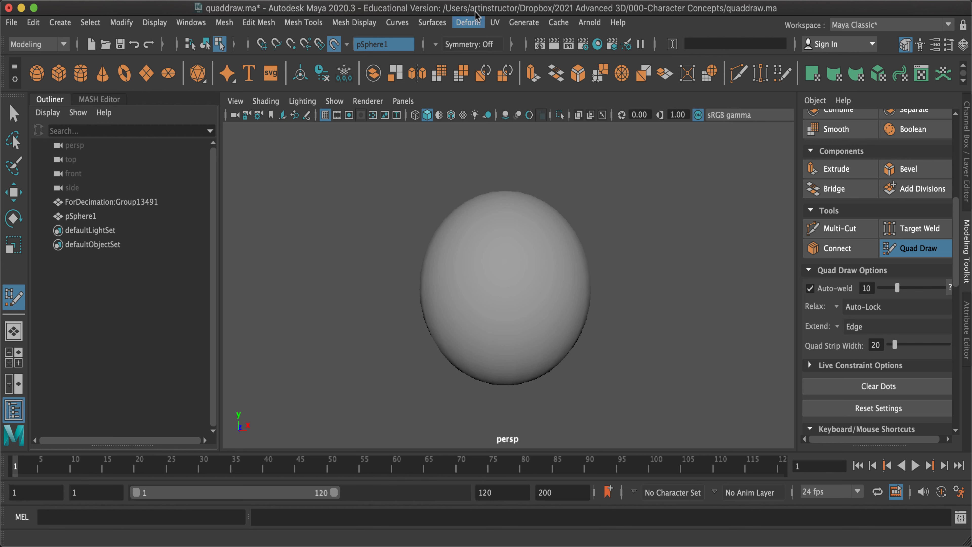
Set symmetry to World X from the status line dropdown.
{"action": "left_click", "coordinate": [473, 44]}
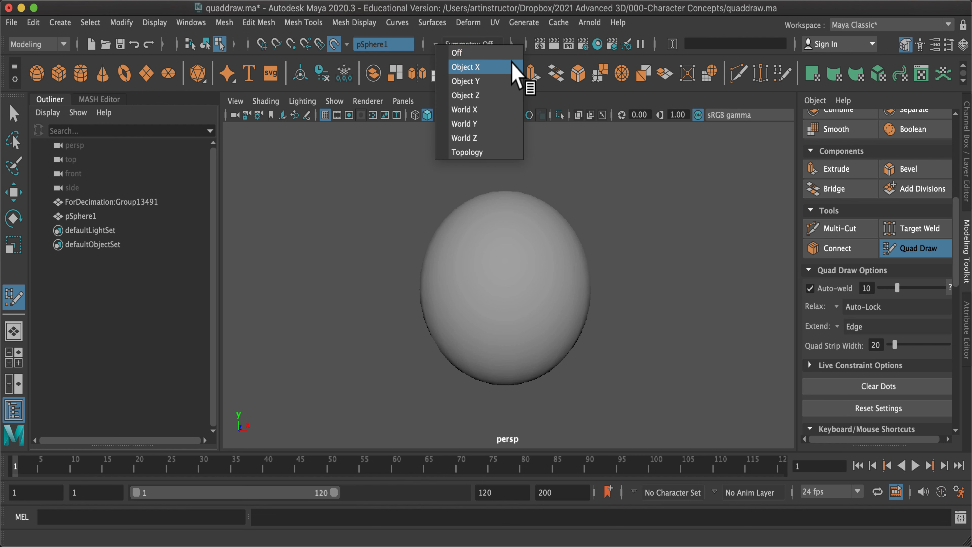
{"action": "mouse_move", "coordinate": [487, 115]}
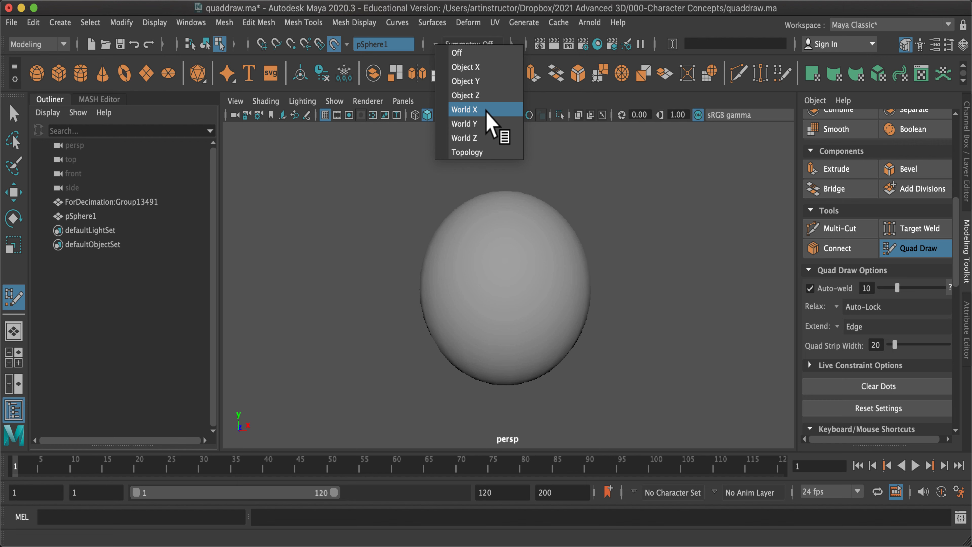
{"action": "left_click", "coordinate": [464, 110]}
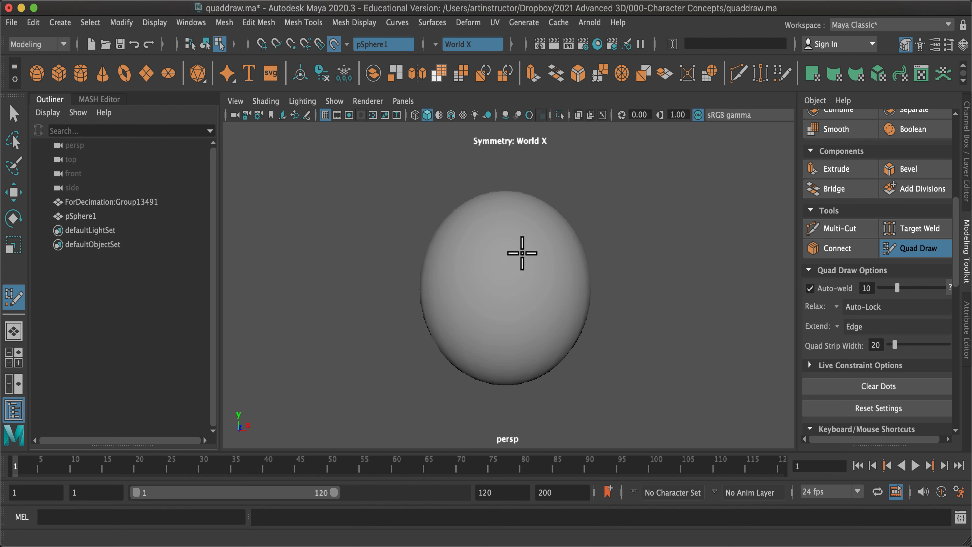
{"action": "mouse_move", "coordinate": [458, 368]}
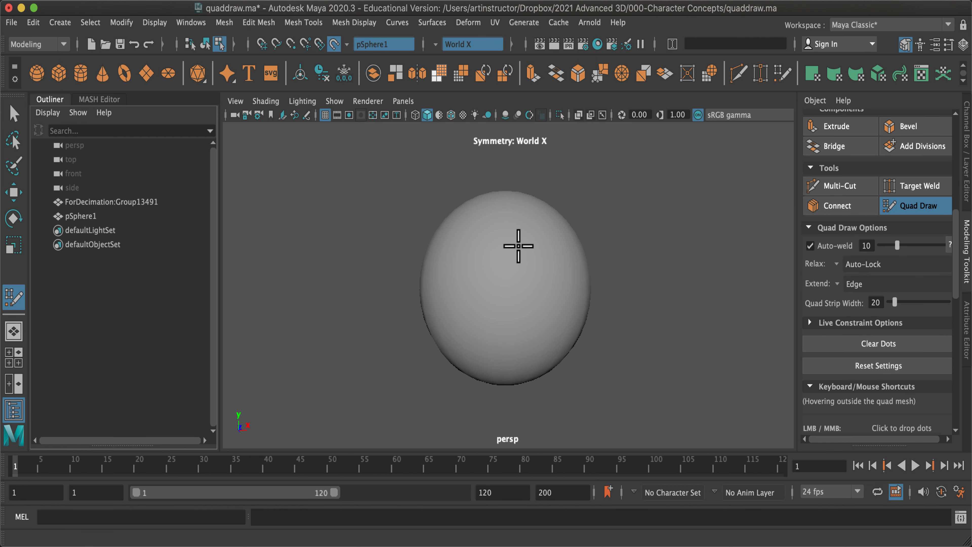
{"action": "mouse_move", "coordinate": [530, 261]}
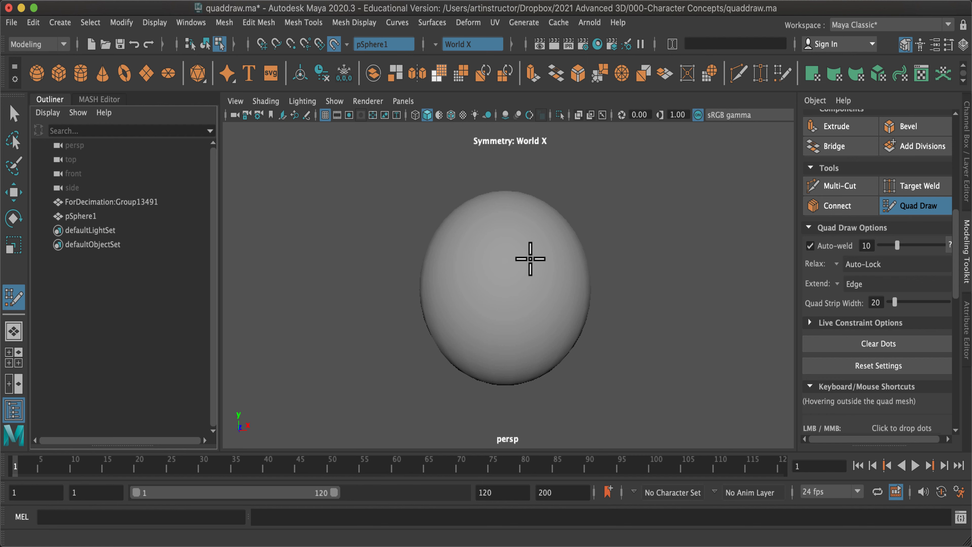
{"action": "mouse_move", "coordinate": [489, 307]}
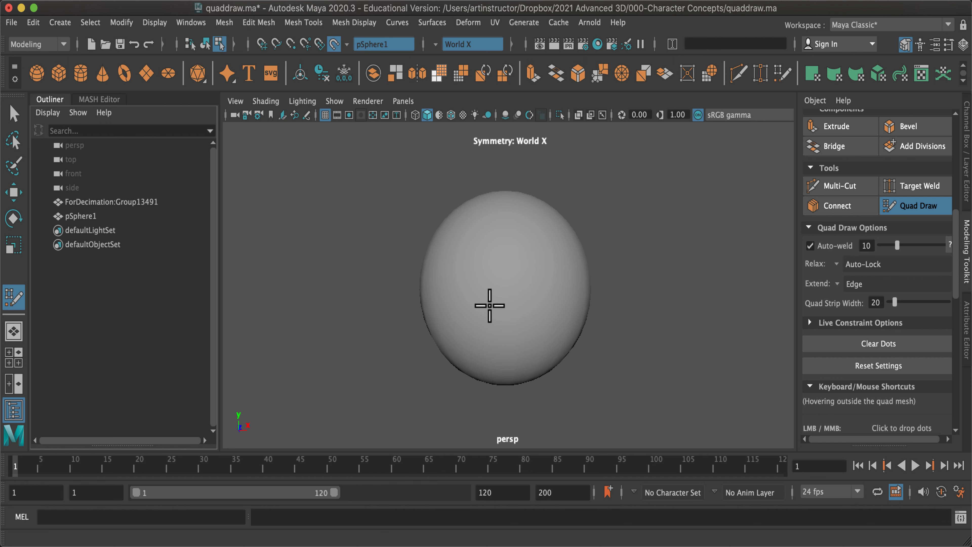
{"action": "mouse_move", "coordinate": [511, 283]}
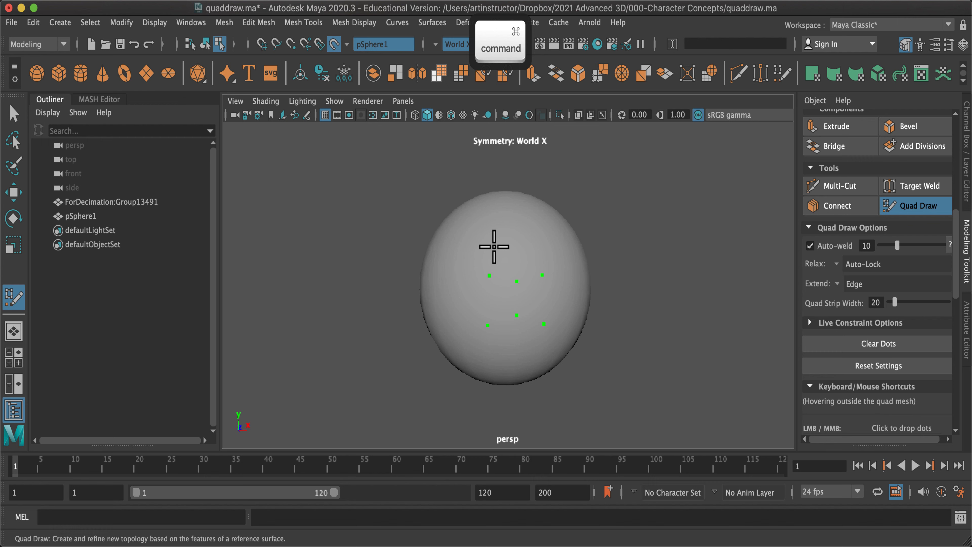
Undo stray dots, drop mirrored guide dots on the lower sphere and show wireframe on shaded.
{"action": "key", "text": "cmd+z"}
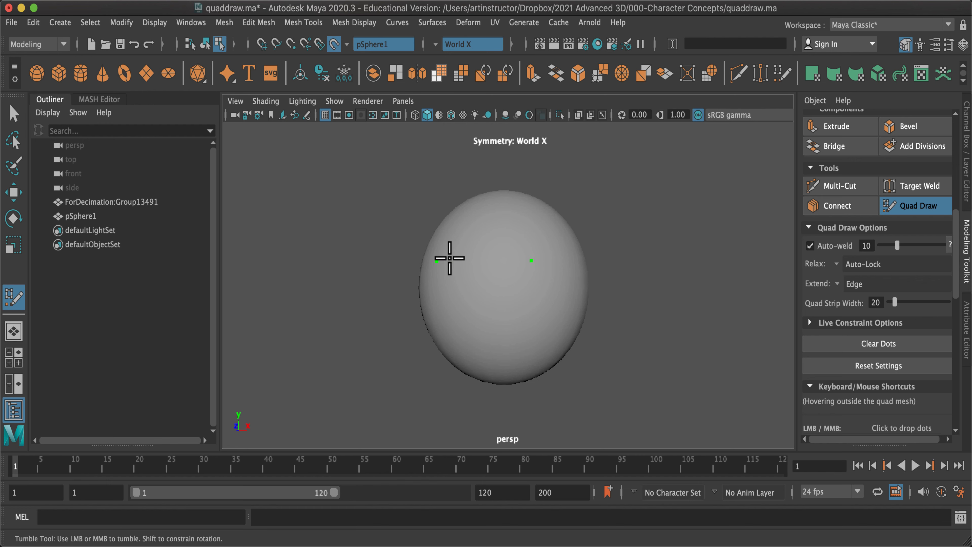
{"action": "mouse_move", "coordinate": [524, 308]}
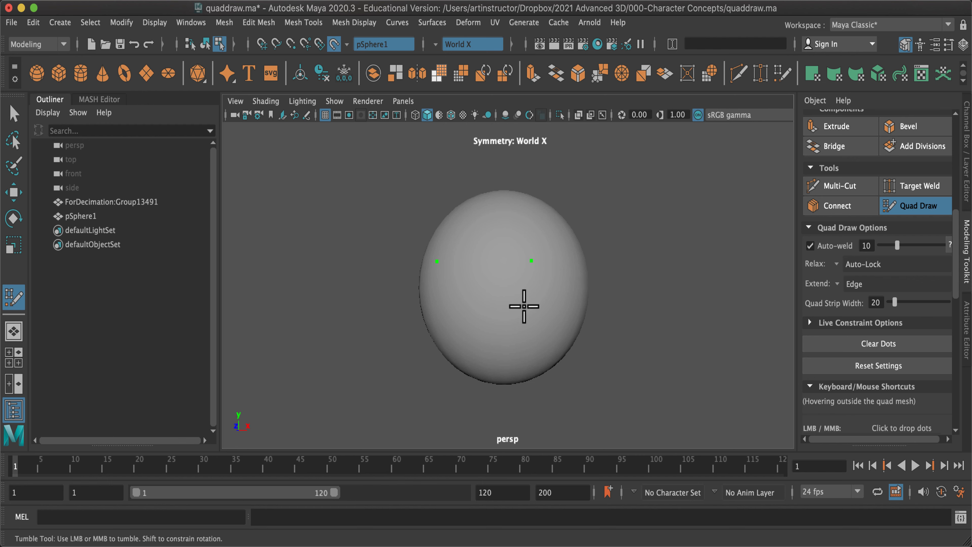
{"action": "left_click", "coordinate": [512, 316]}
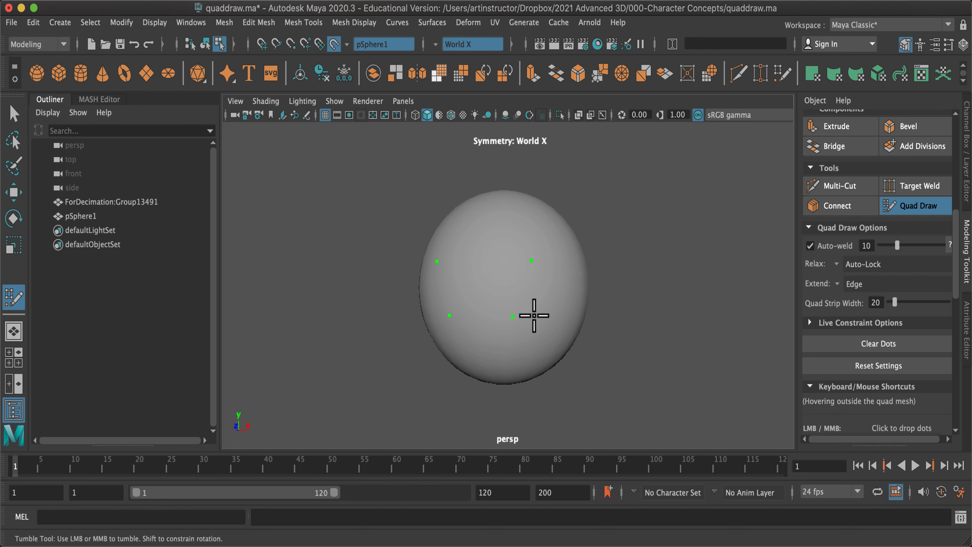
{"action": "left_click", "coordinate": [471, 315]}
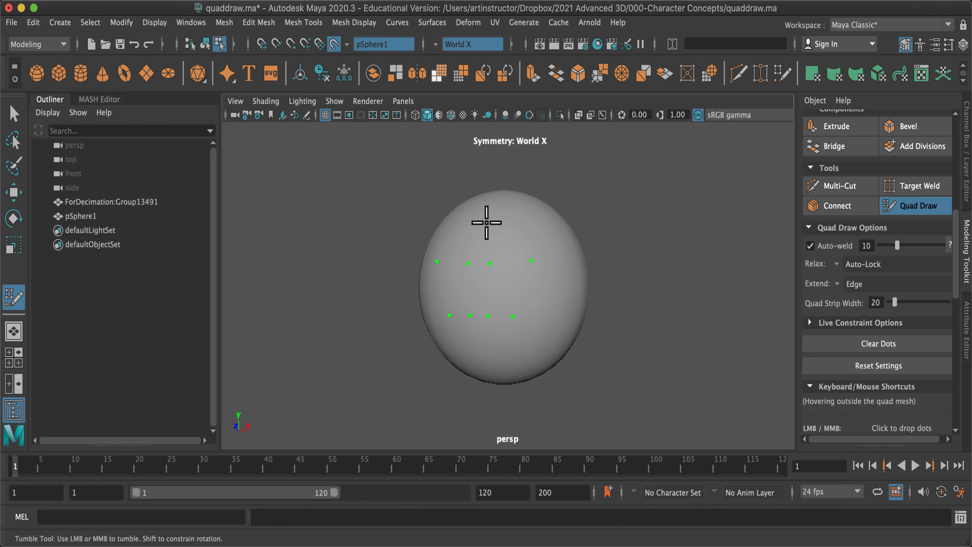
{"action": "left_click", "coordinate": [265, 101]}
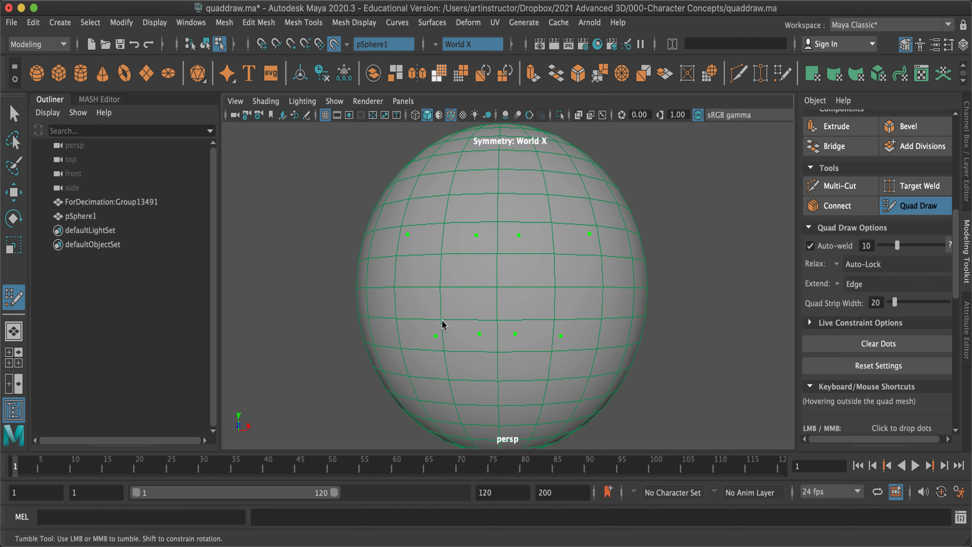
Reshape the strip halves' inner ends and fill the gap so the band is continuous.
{"action": "key", "text": "shift"}
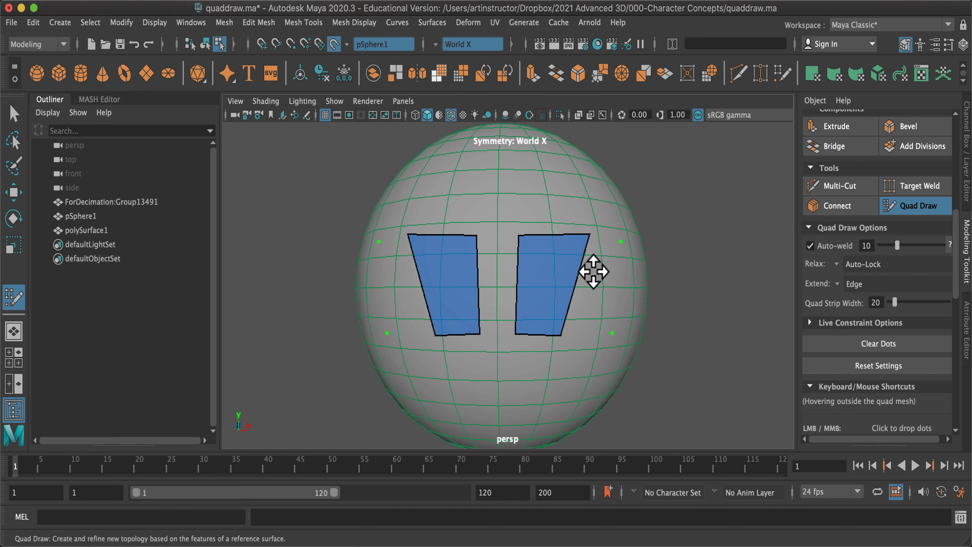
{"action": "key", "text": "shift"}
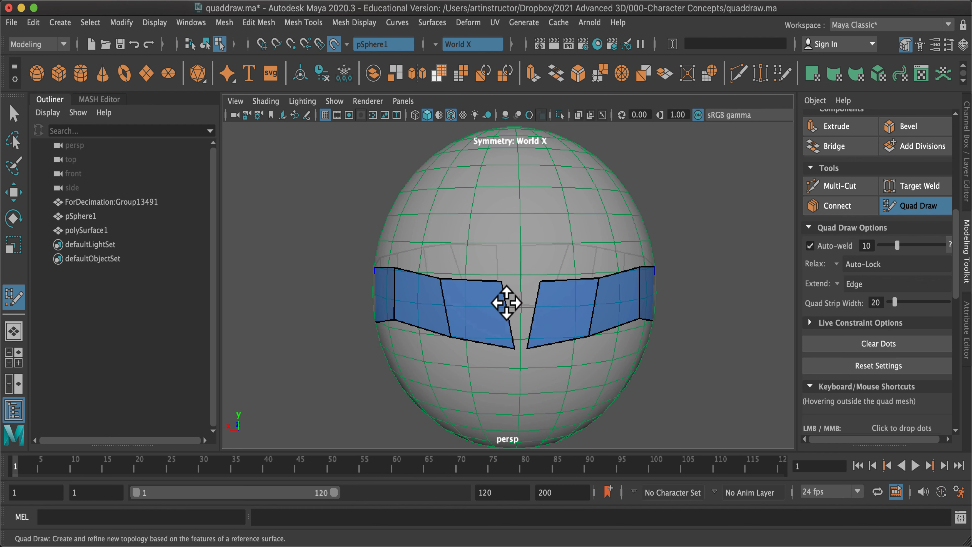
{"action": "left_click_drag", "start_coordinate": [507, 303], "coordinate": [477, 304]}
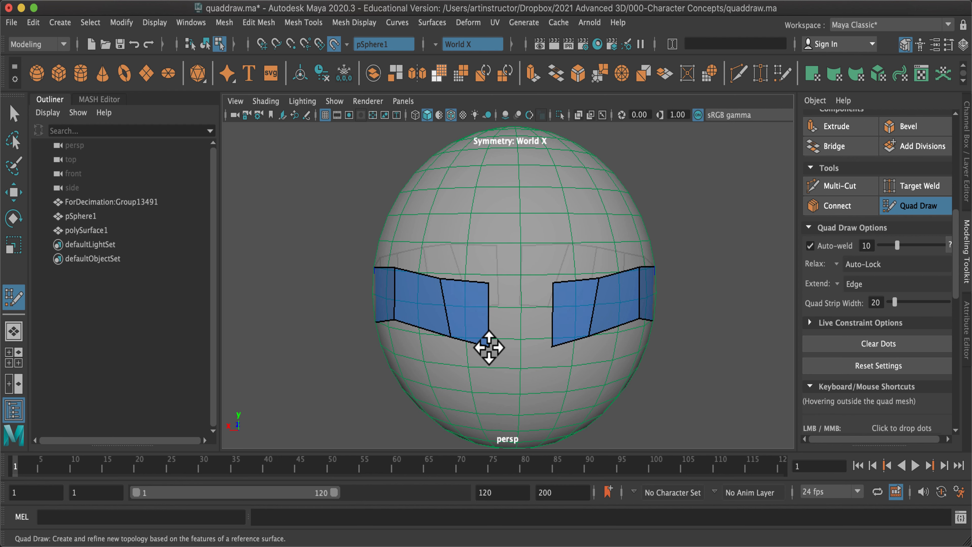
{"action": "left_click_drag", "start_coordinate": [489, 347], "coordinate": [489, 313]}
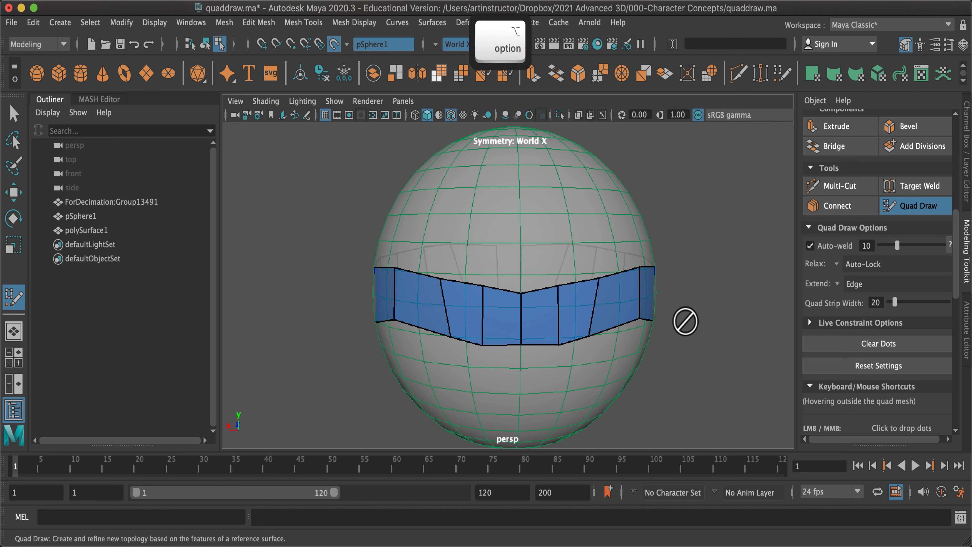
{"action": "left_click_drag", "start_coordinate": [684, 319], "coordinate": [612, 384]}
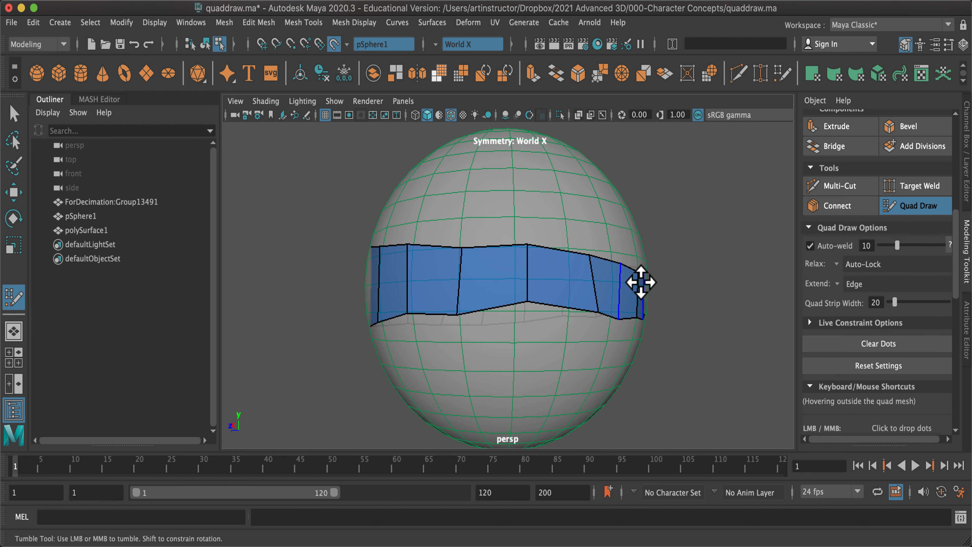
Relax the front quad band with Shift-drag to even out face spacing.
{"action": "key", "text": "shift"}
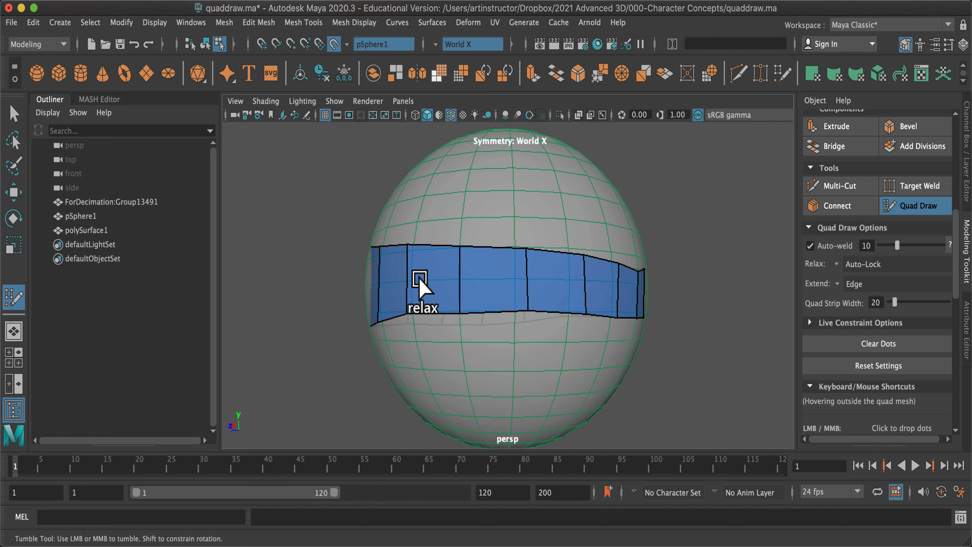
{"action": "mouse_move", "coordinate": [758, 346]}
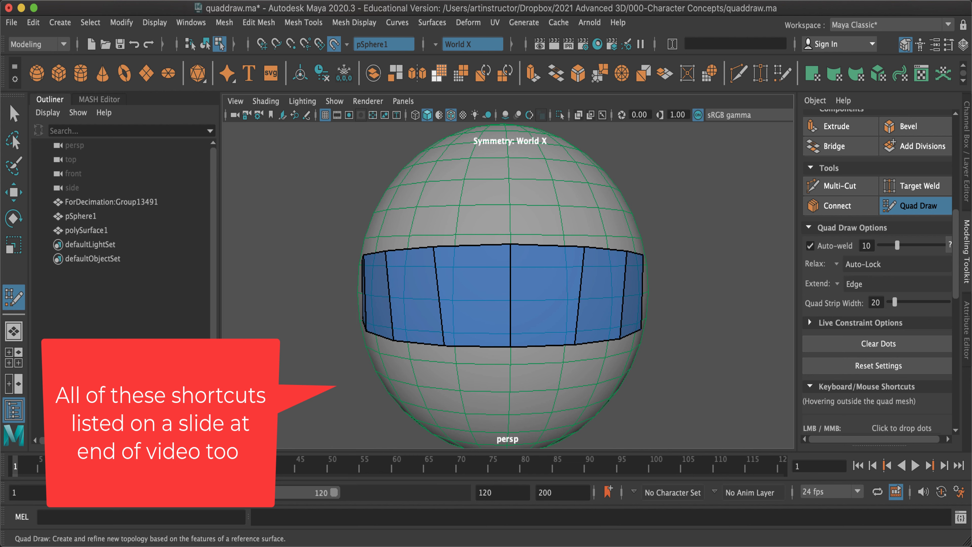
{"action": "mouse_move", "coordinate": [439, 93]}
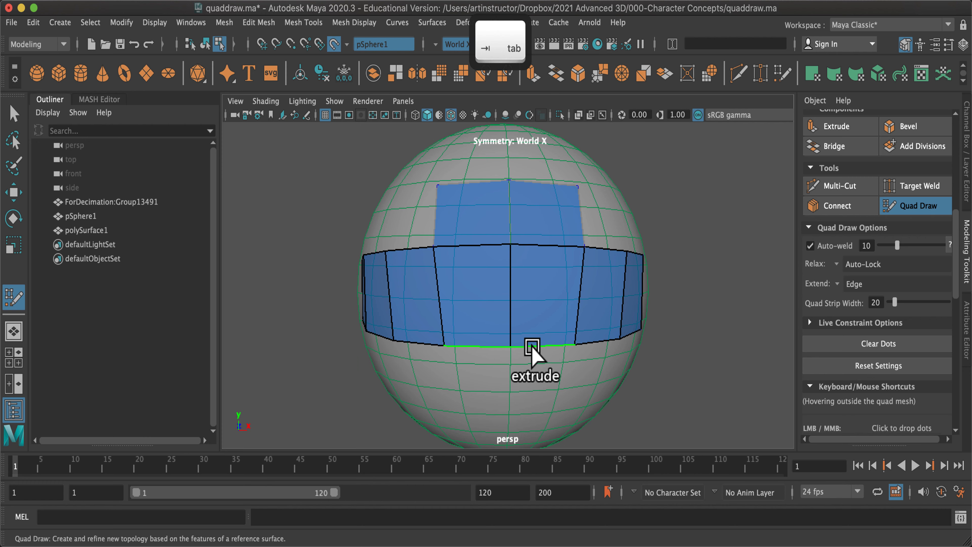
Extrude new face strips downward and upward from the band's border edges.
{"action": "left_click_drag", "start_coordinate": [533, 346], "coordinate": [533, 422]}
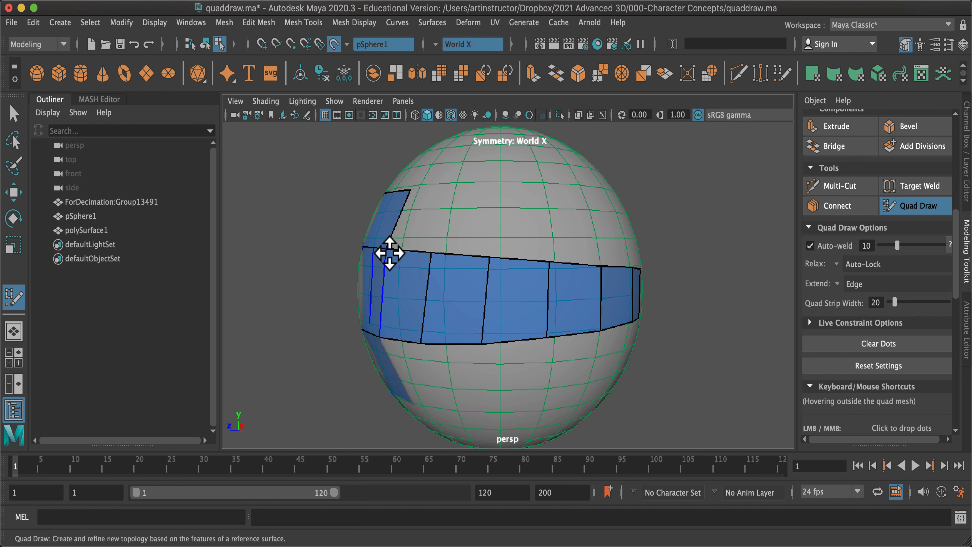
{"action": "left_click_drag", "start_coordinate": [390, 252], "coordinate": [397, 202]}
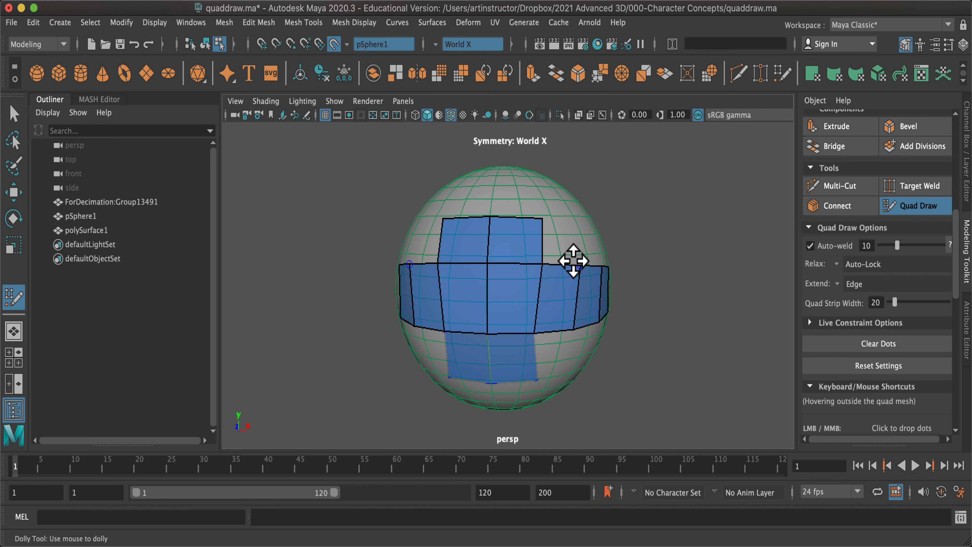
{"action": "key", "text": "shift"}
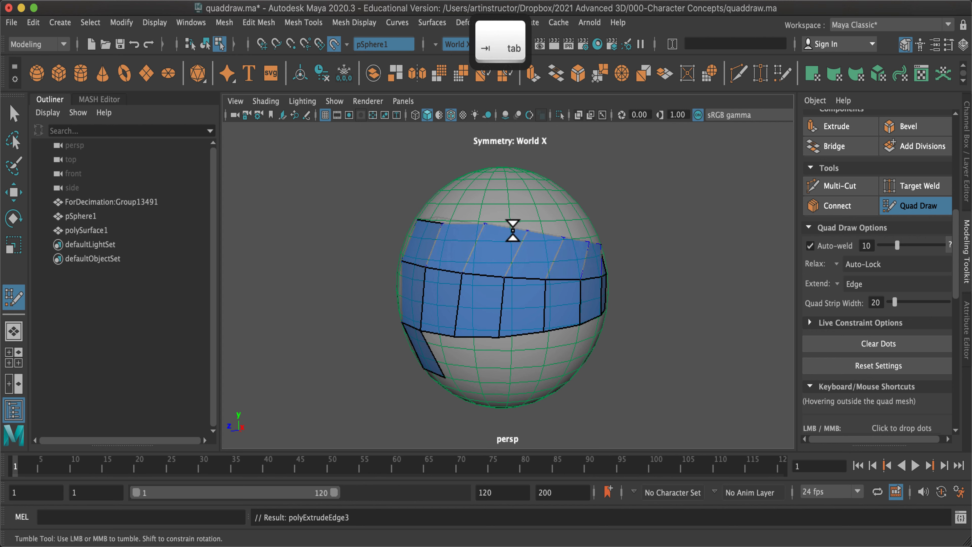
{"action": "mouse_move", "coordinate": [702, 329]}
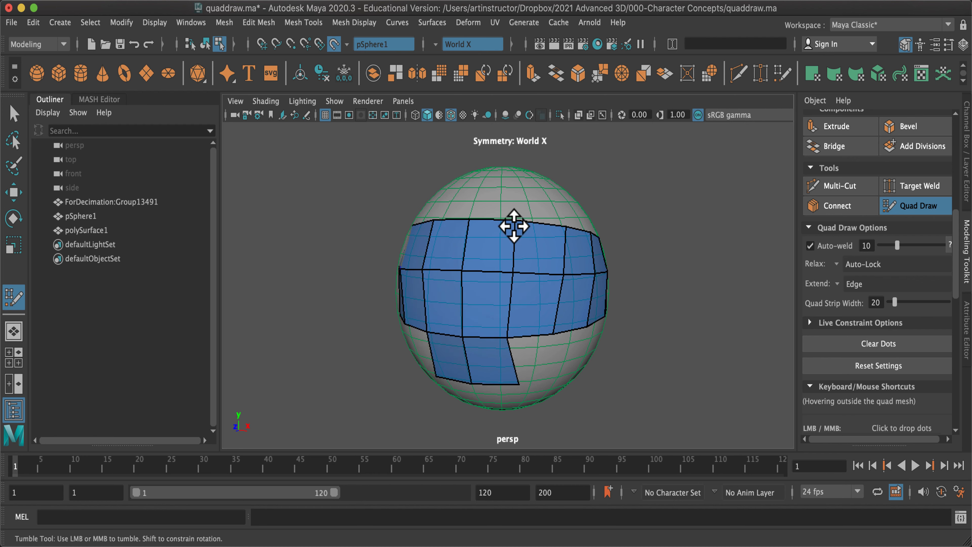
{"action": "mouse_move", "coordinate": [663, 339]}
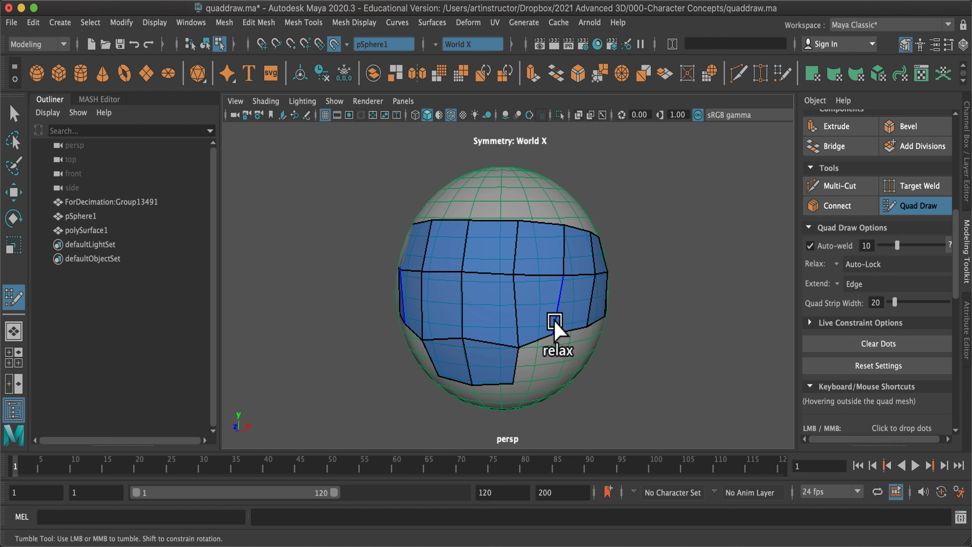
{"action": "key", "text": "cmd+z"}
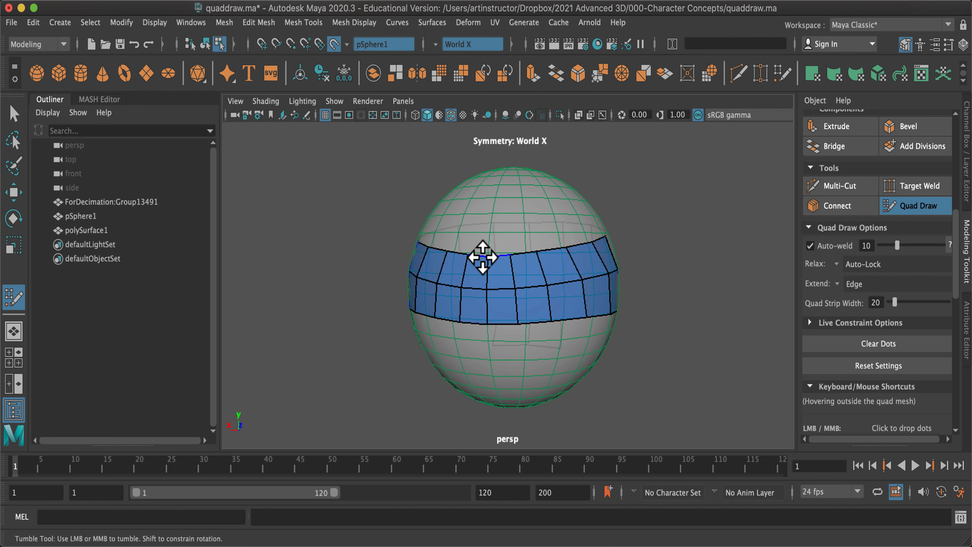
{"action": "mouse_move", "coordinate": [478, 251]}
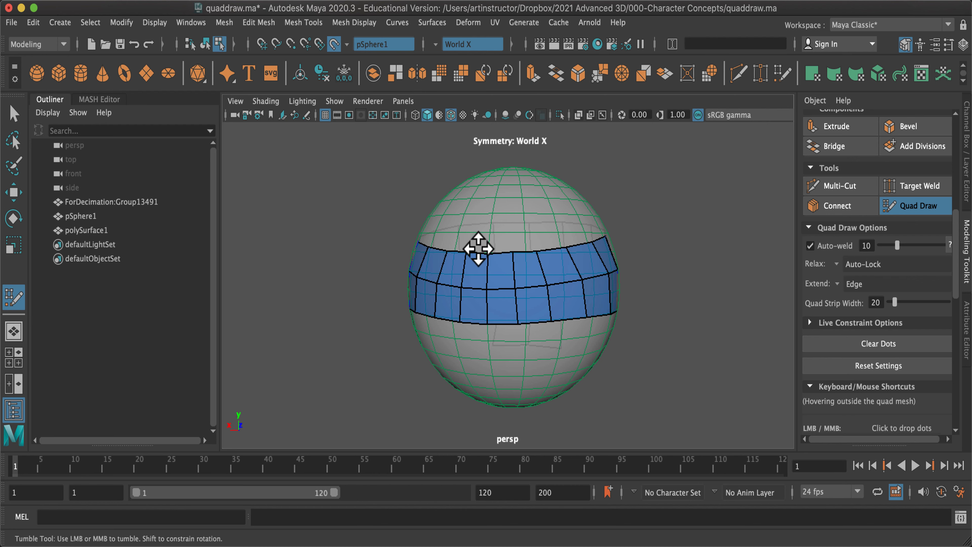
{"action": "mouse_move", "coordinate": [478, 254]}
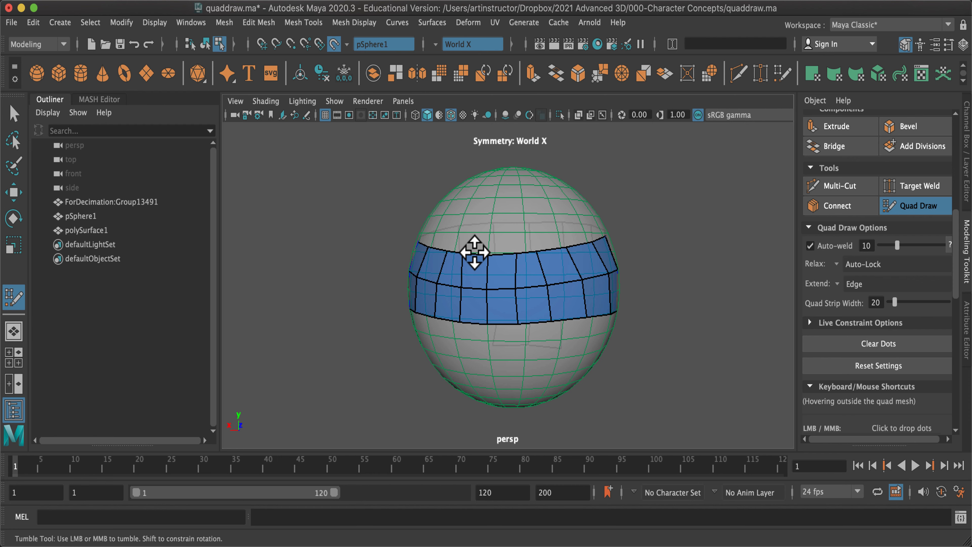
{"action": "mouse_move", "coordinate": [625, 241]}
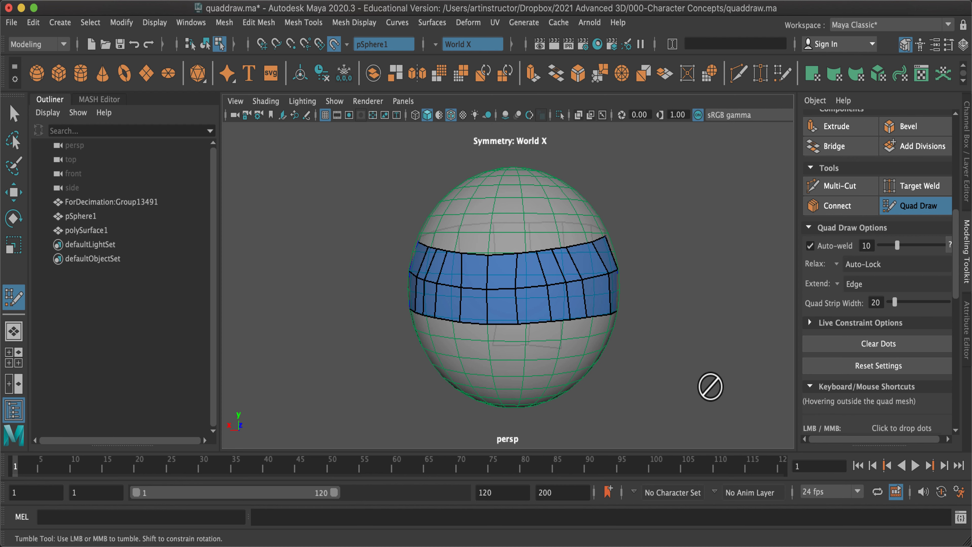
{"action": "mouse_move", "coordinate": [696, 380]}
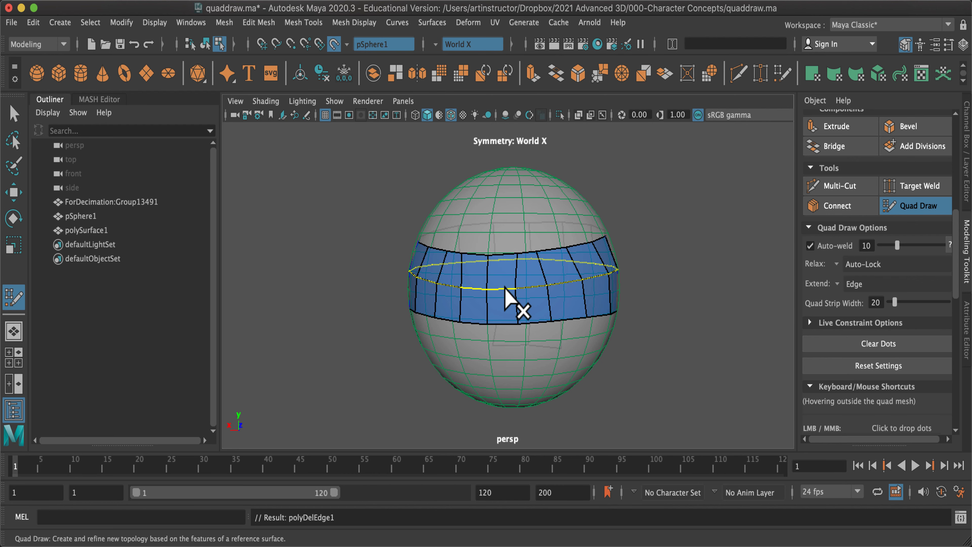
{"action": "key", "text": "shift"}
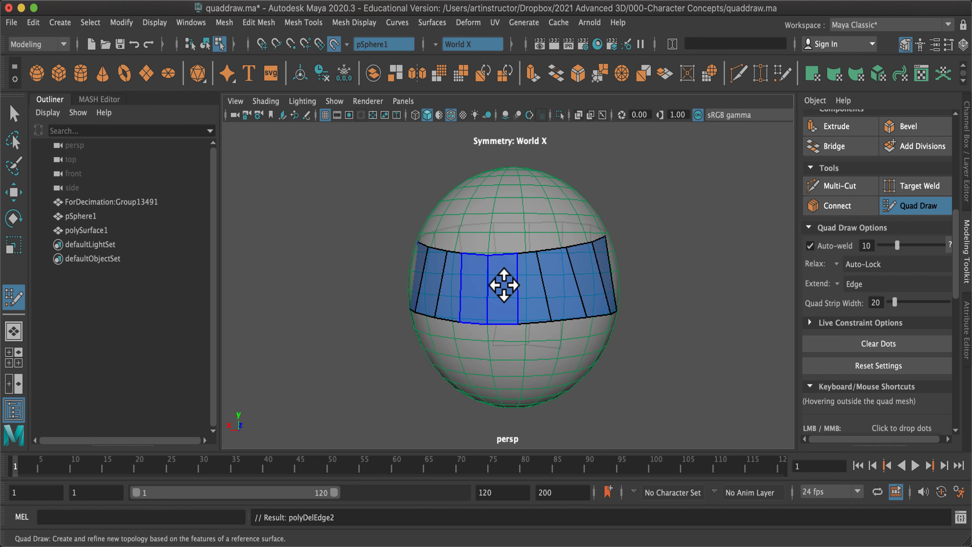
{"action": "key", "text": "ctrl"}
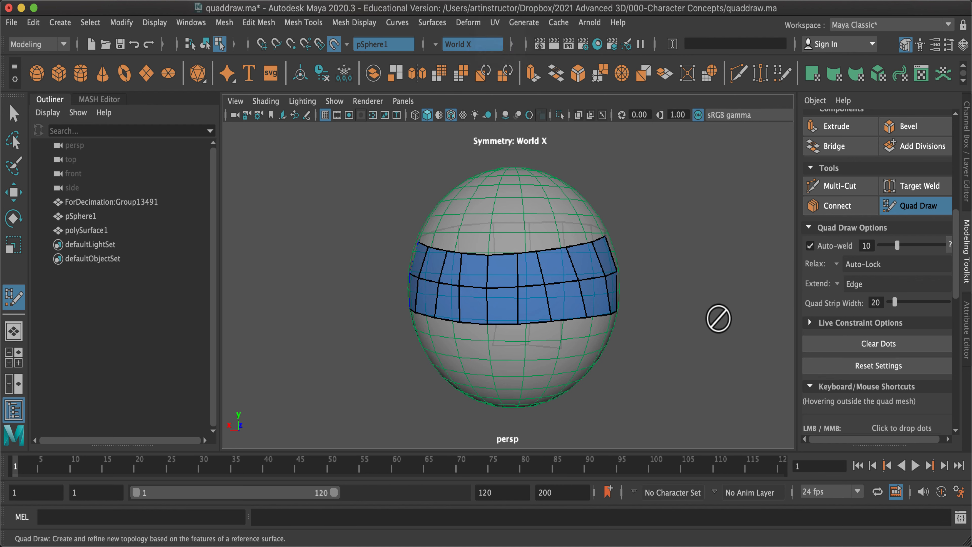
{"action": "key", "text": "shift"}
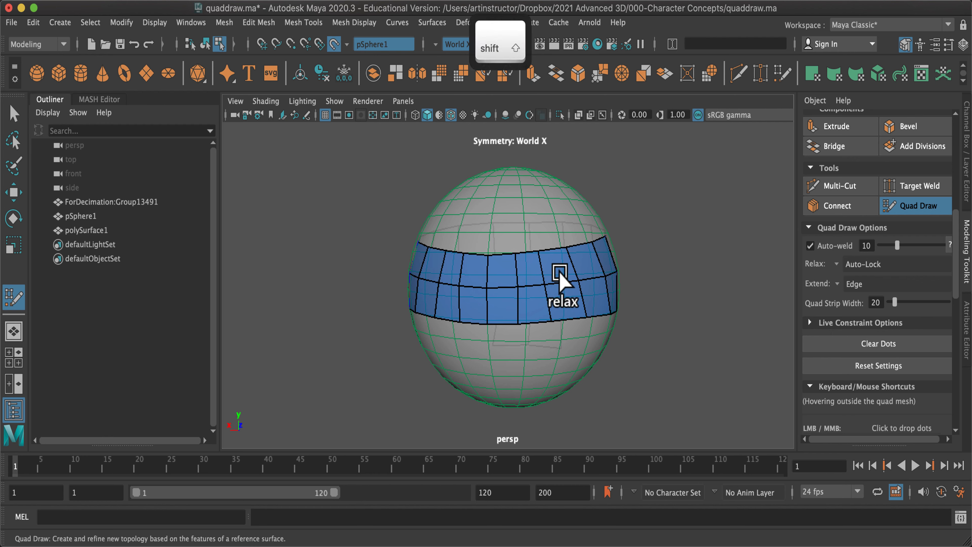
{"action": "mouse_move", "coordinate": [429, 273]}
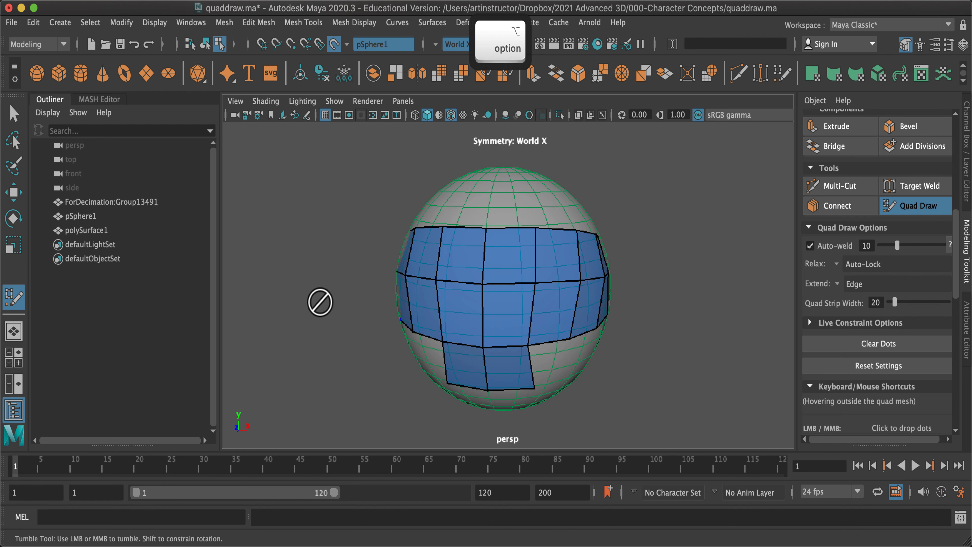
{"action": "left_click_drag", "start_coordinate": [320, 303], "coordinate": [625, 344]}
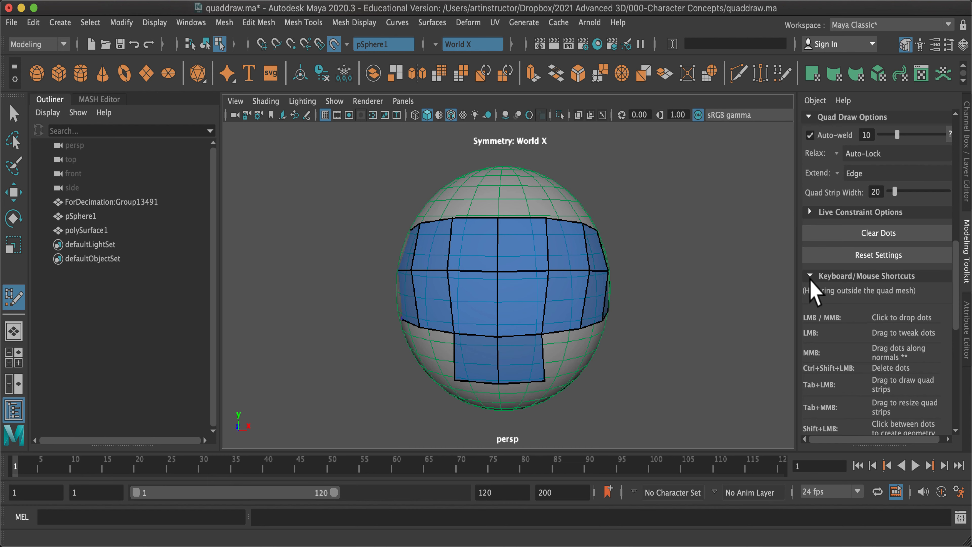
Expand the Keyboard/Mouse Shortcuts section to show the Quad Draw shortcut list.
{"action": "left_click", "coordinate": [809, 276]}
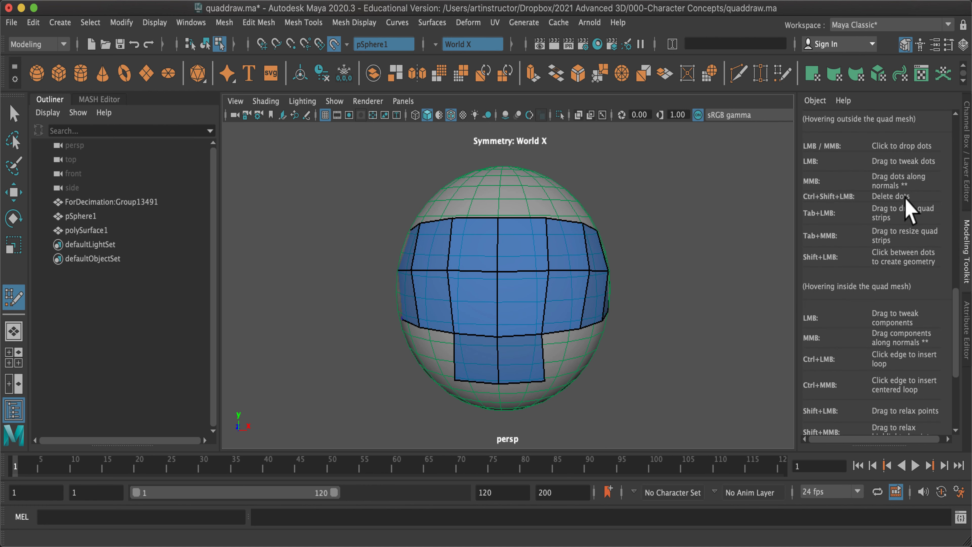
{"action": "mouse_move", "coordinate": [815, 208]}
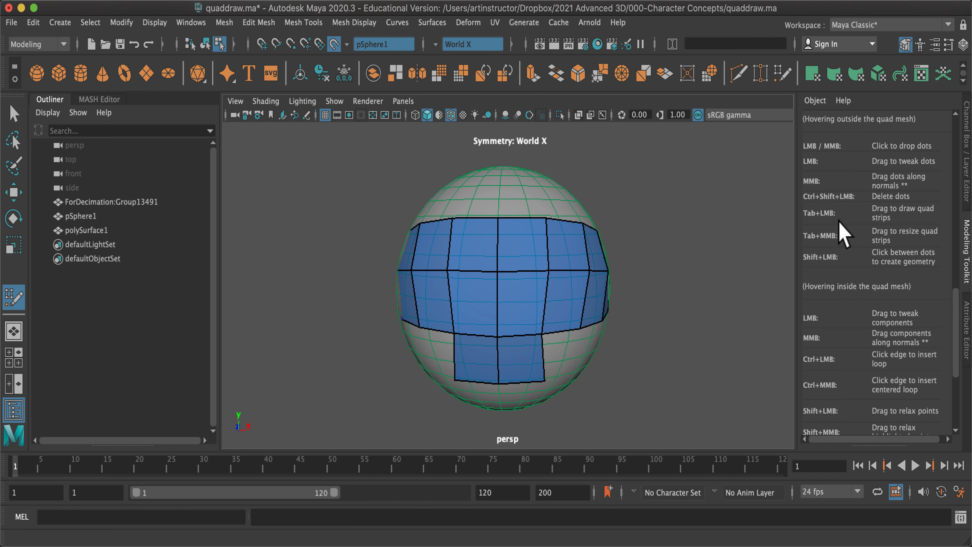
{"action": "mouse_move", "coordinate": [901, 207]}
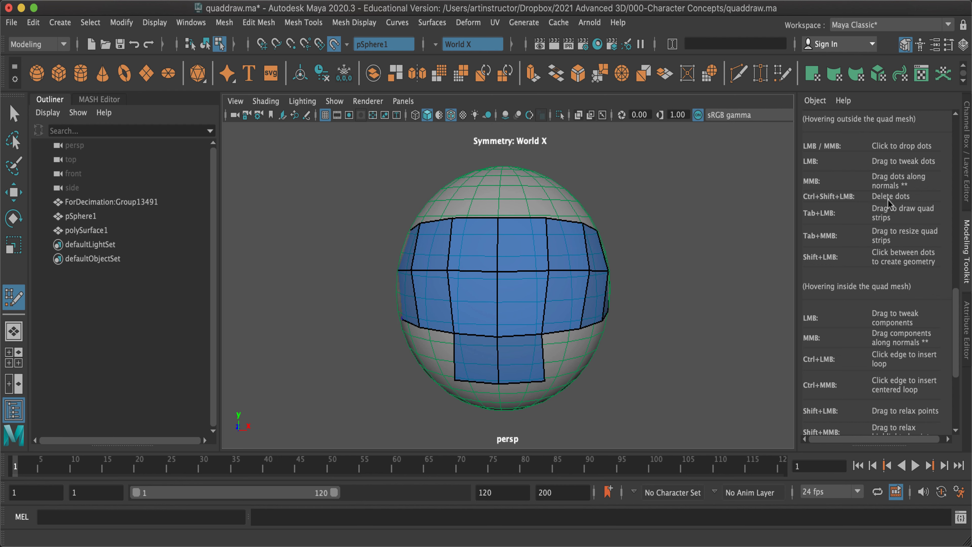
{"action": "mouse_move", "coordinate": [884, 234]}
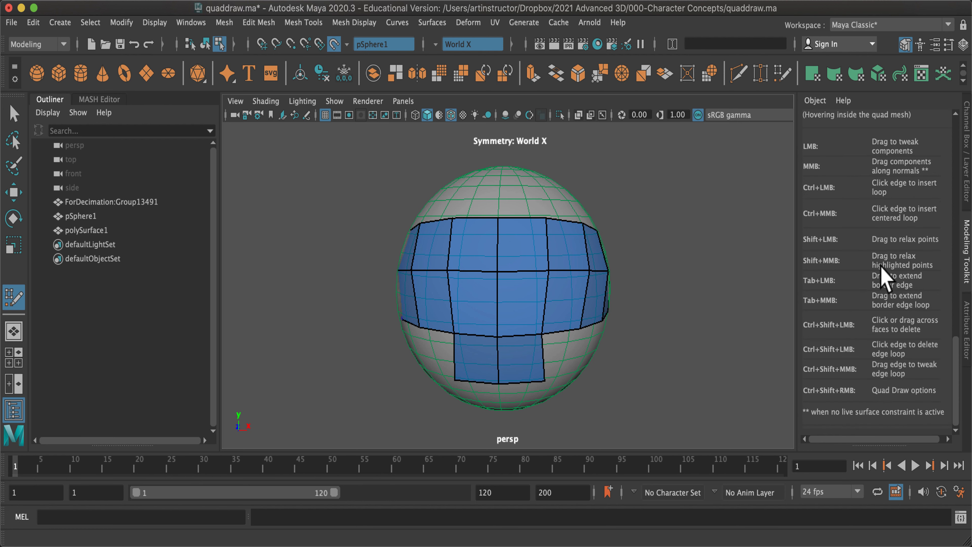
{"action": "mouse_move", "coordinate": [868, 282]}
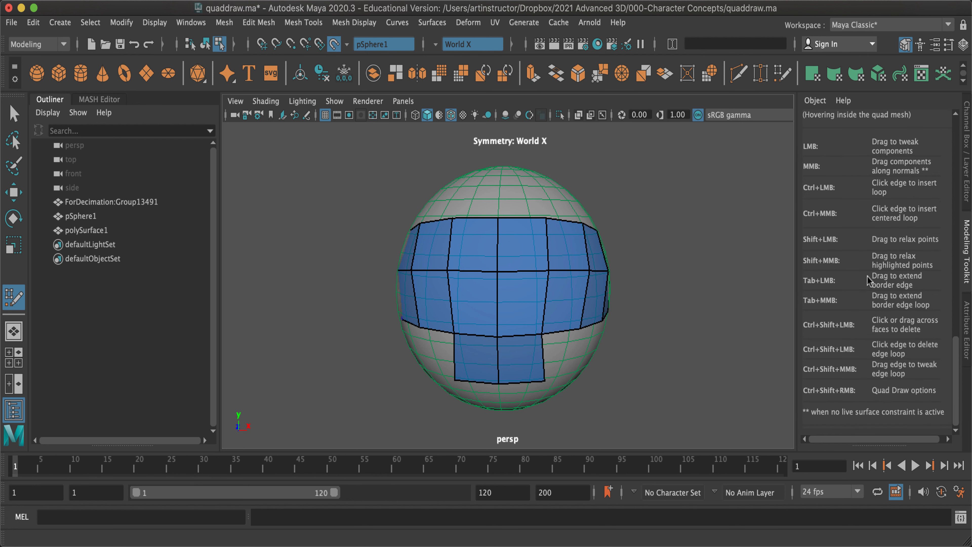
{"action": "mouse_move", "coordinate": [881, 244]}
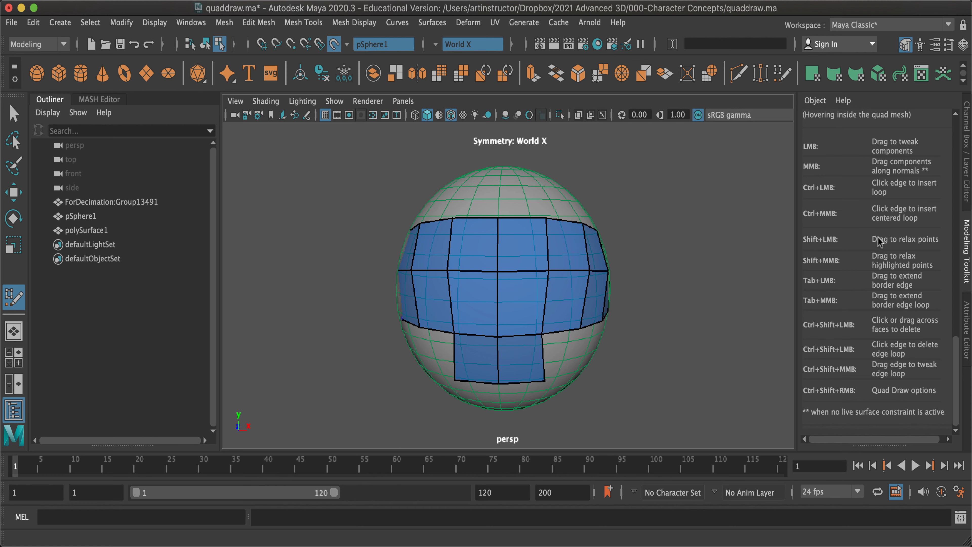